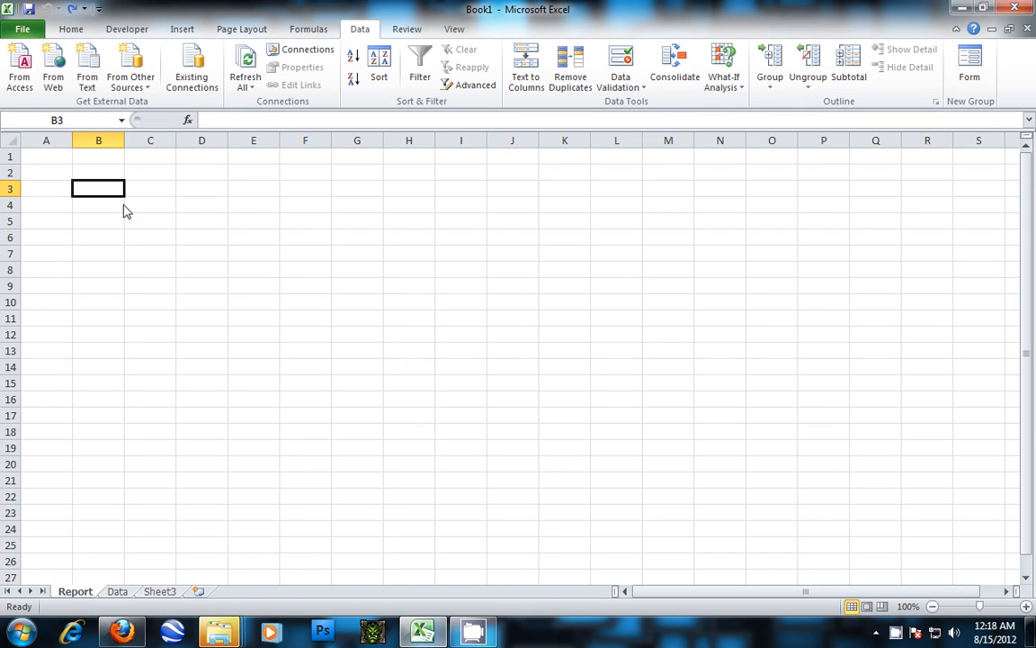
mouse_move(120, 213)
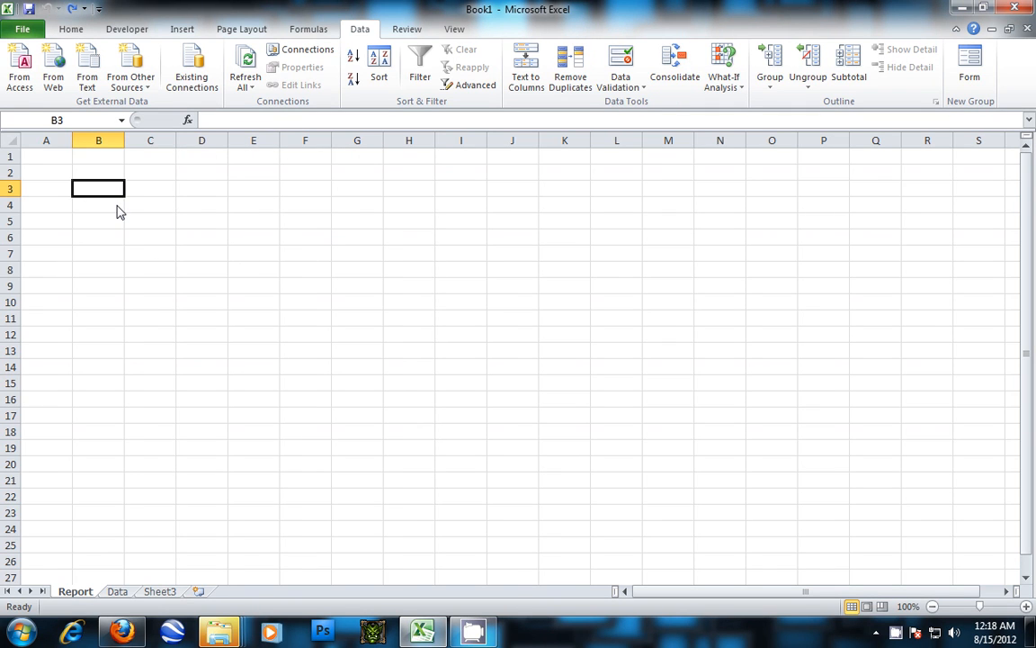
mouse_move(122, 214)
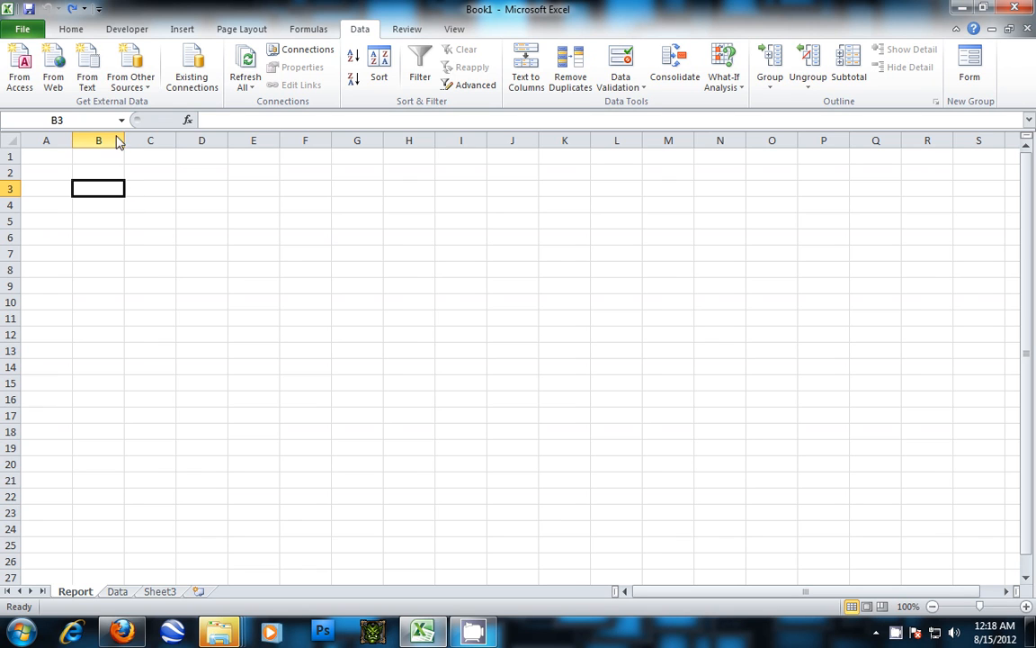
Step: Widen column B on the Report sheet to roughly 128 pixels
left_click_drag(126, 140, 176, 140)
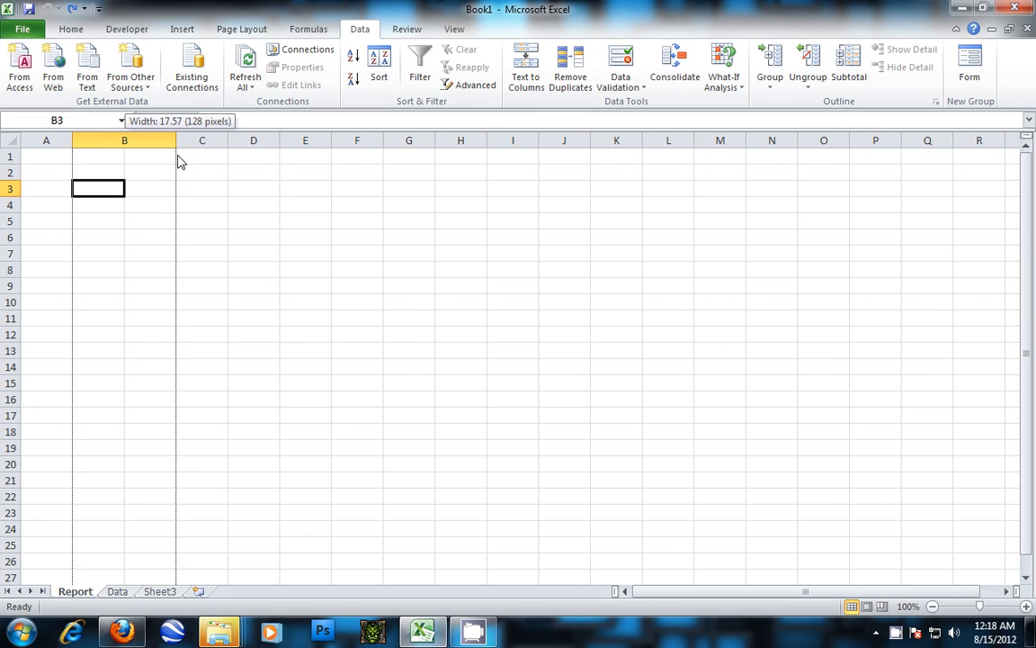
left_click_drag(176, 140, 190, 140)
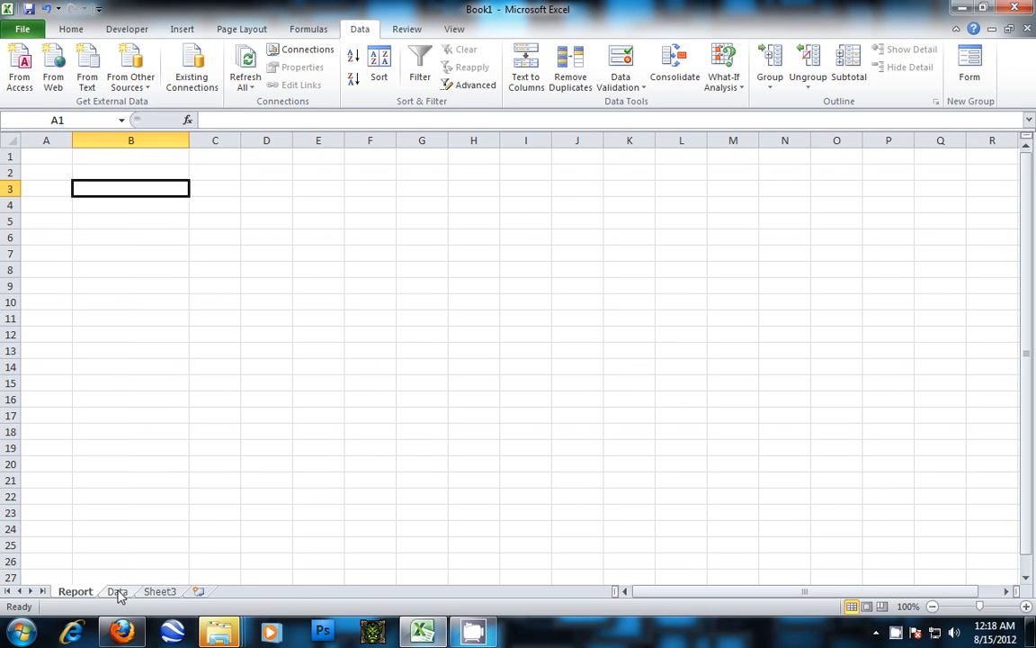
Step: On the Data sheet enter a Names header with Bob, Tim, Pam, Kim, Steve below, then select A2:A13
left_click(117, 590)
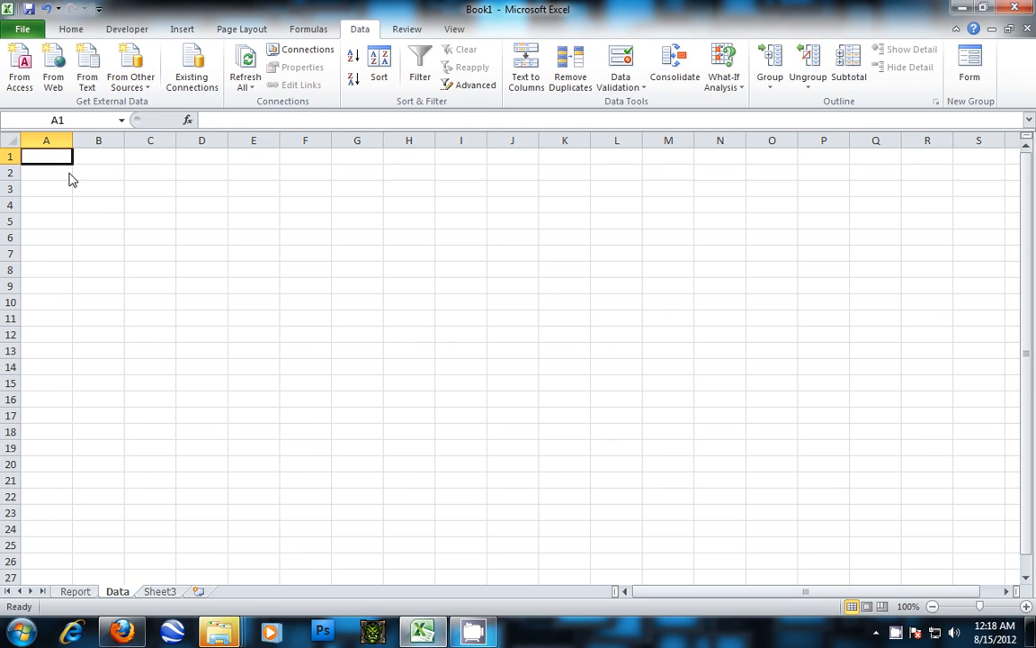
type("Names")
left_click(47, 173)
type("Bob")
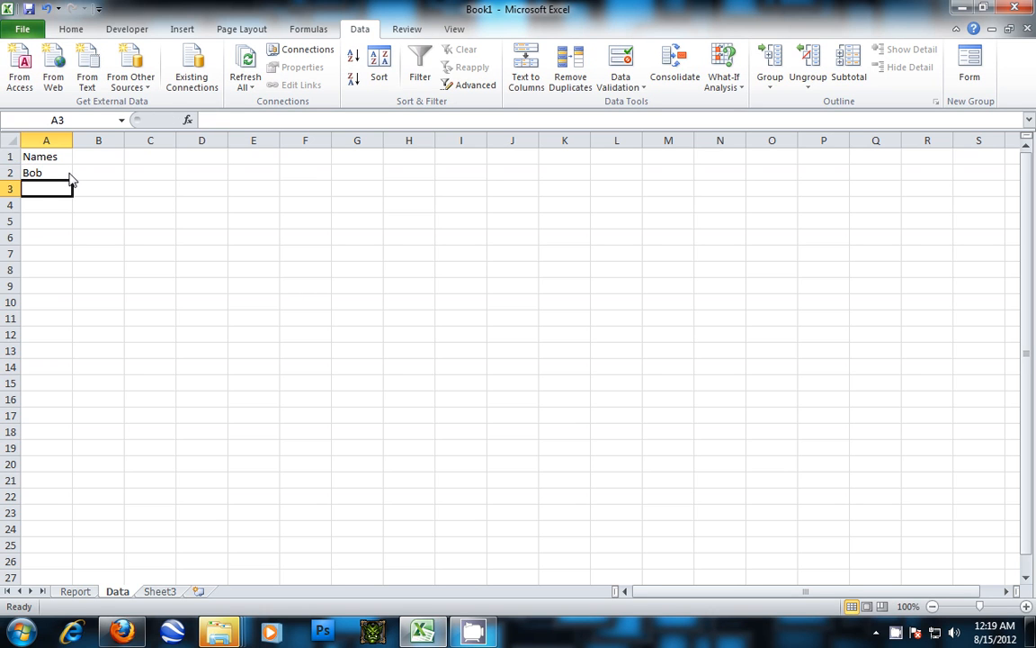
type("Tim")
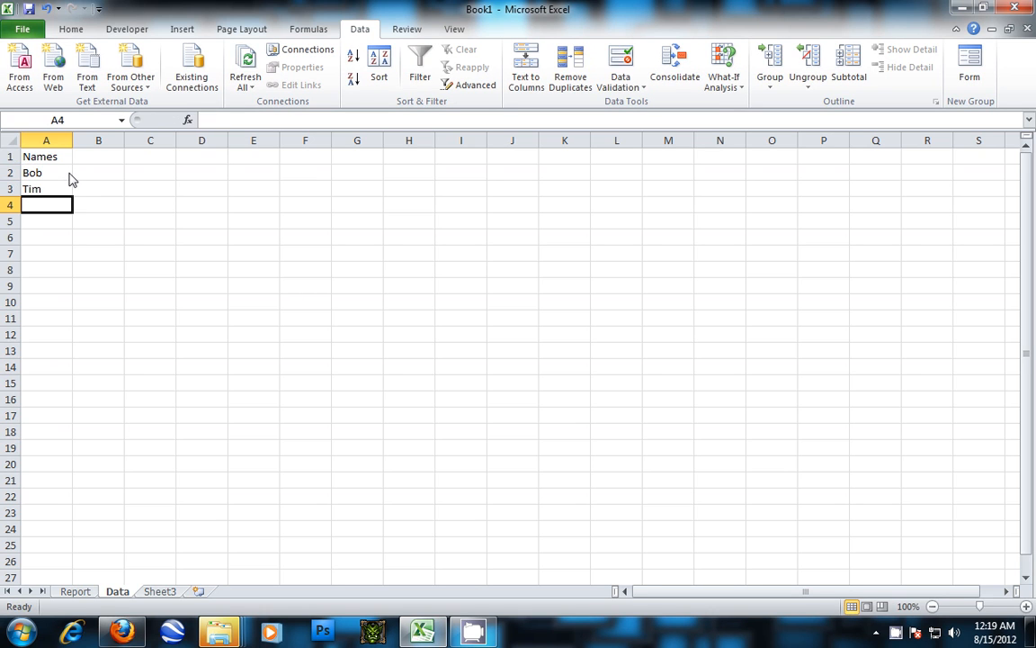
type("Pam")
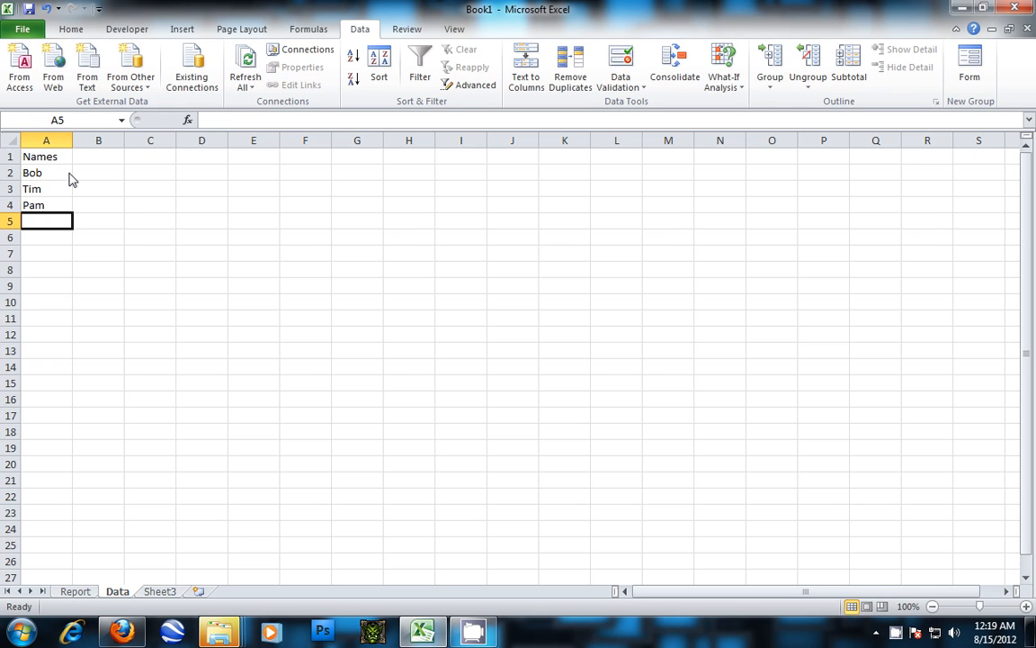
type("Kim")
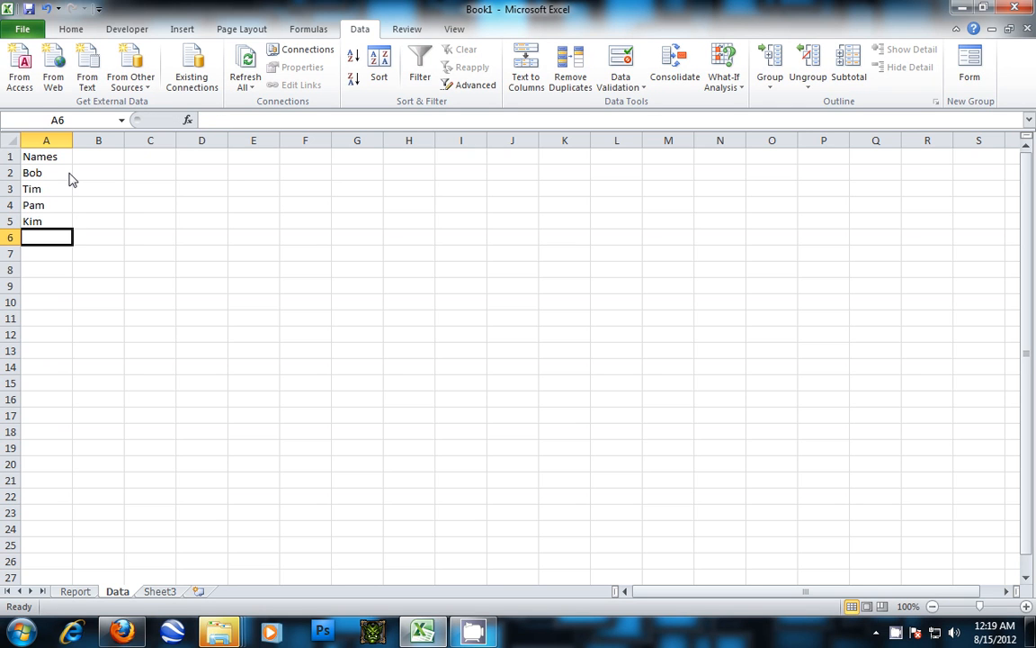
type("Steve")
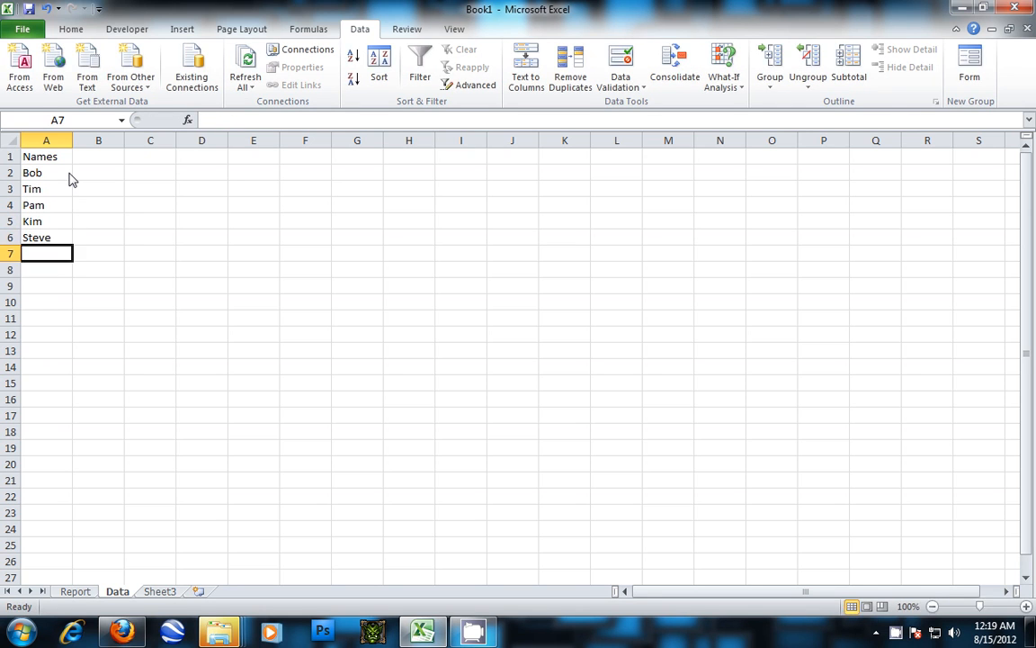
left_click_drag(47, 173, 47, 351)
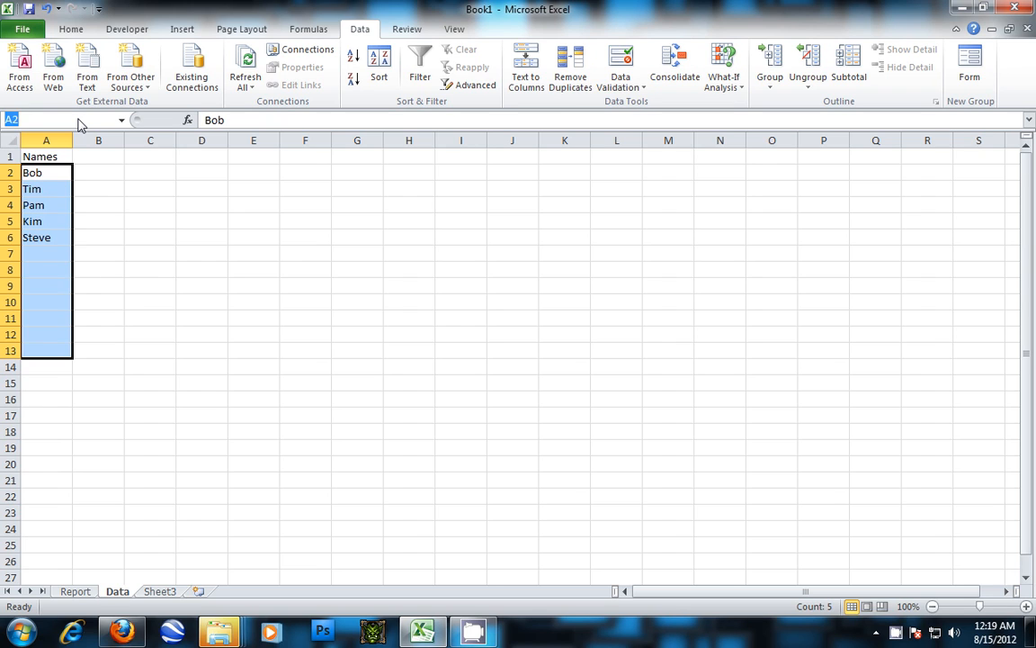
Step: Define the selected A2:A13 as the range 'names' via the Name Box and return to Report
type("names")
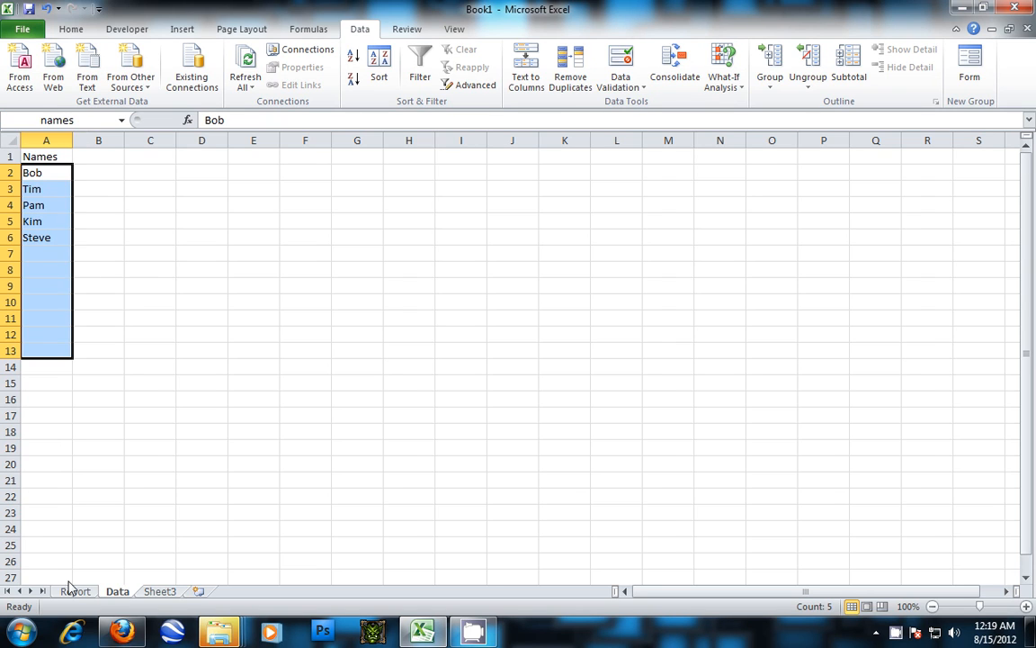
left_click(76, 590)
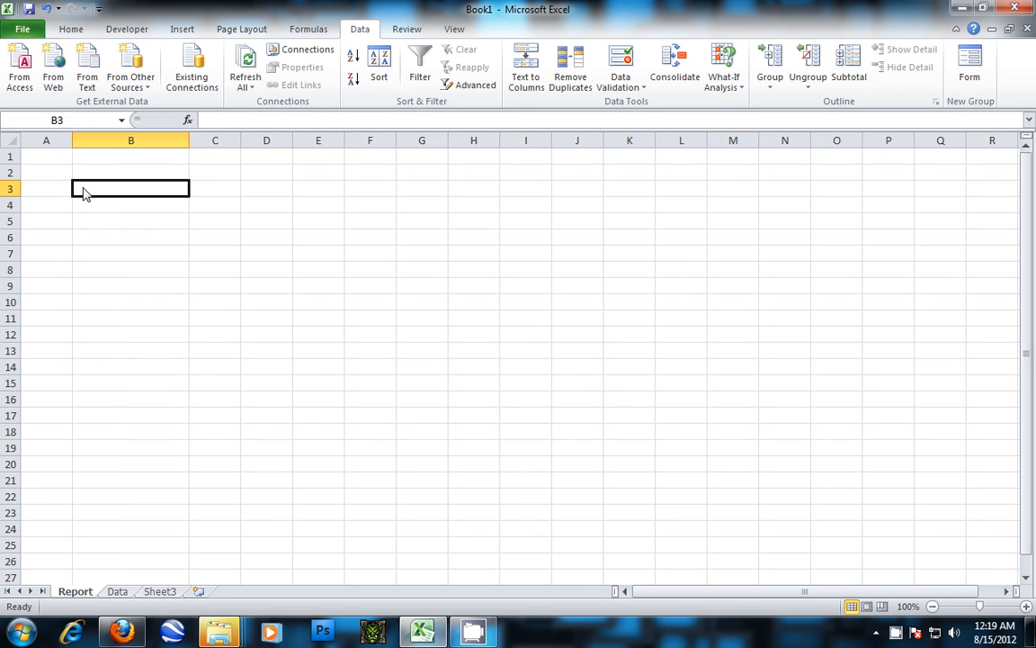
mouse_move(360, 29)
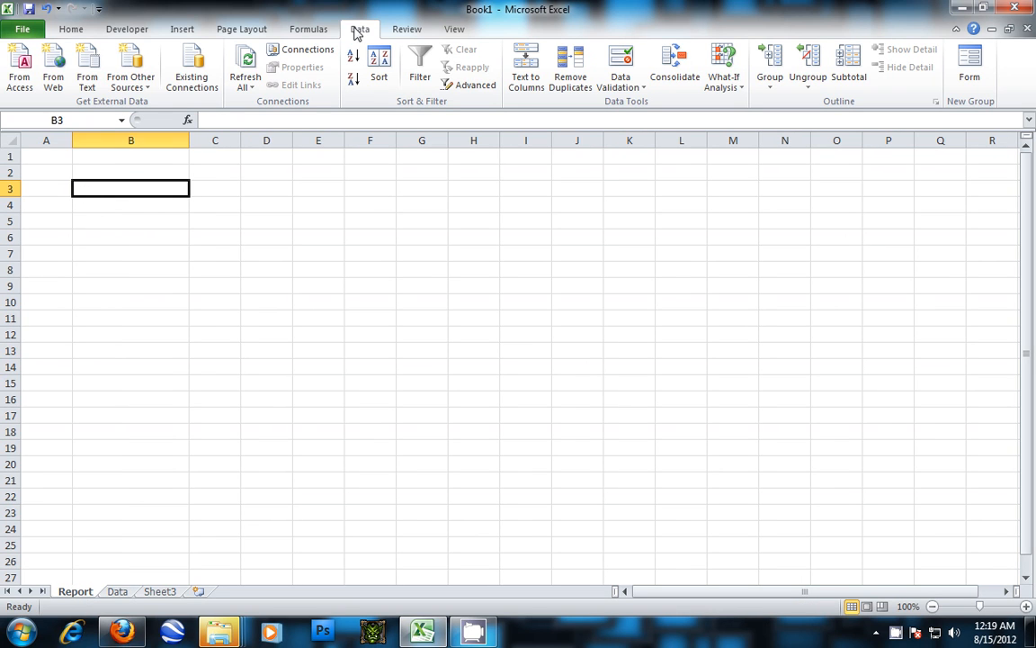
mouse_move(619, 63)
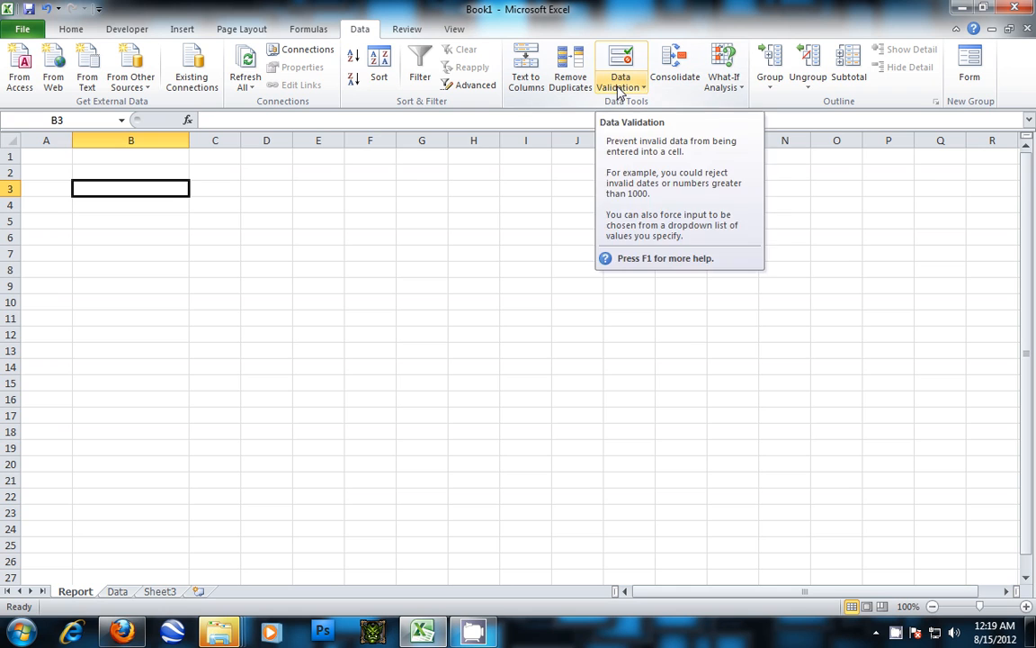
Step: Set B3's data validation to Allow List with source =names
left_click(619, 68)
type("=")
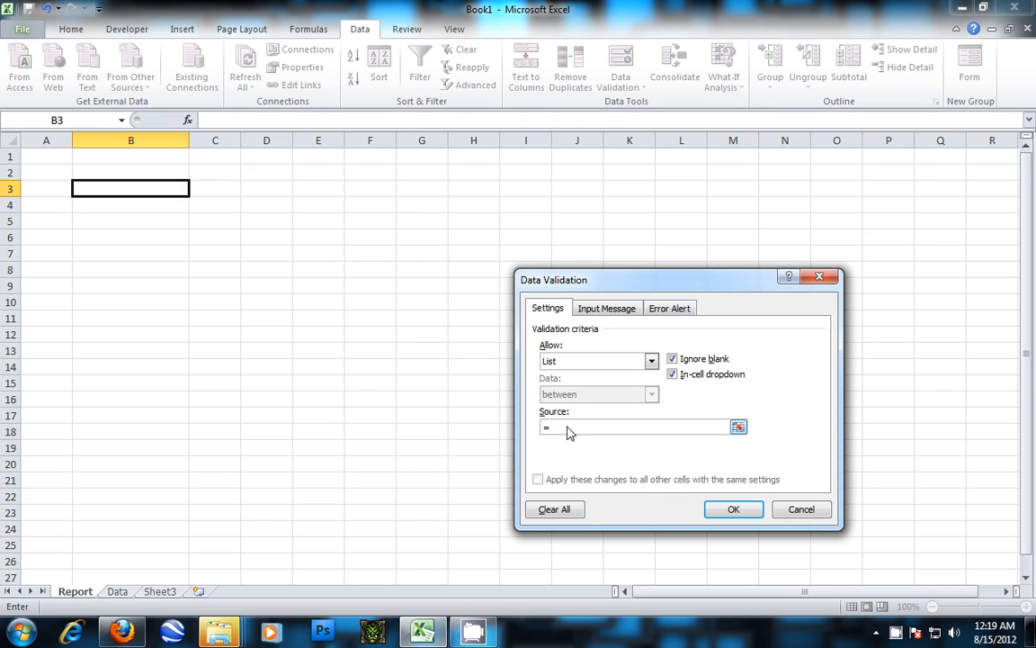
type("names")
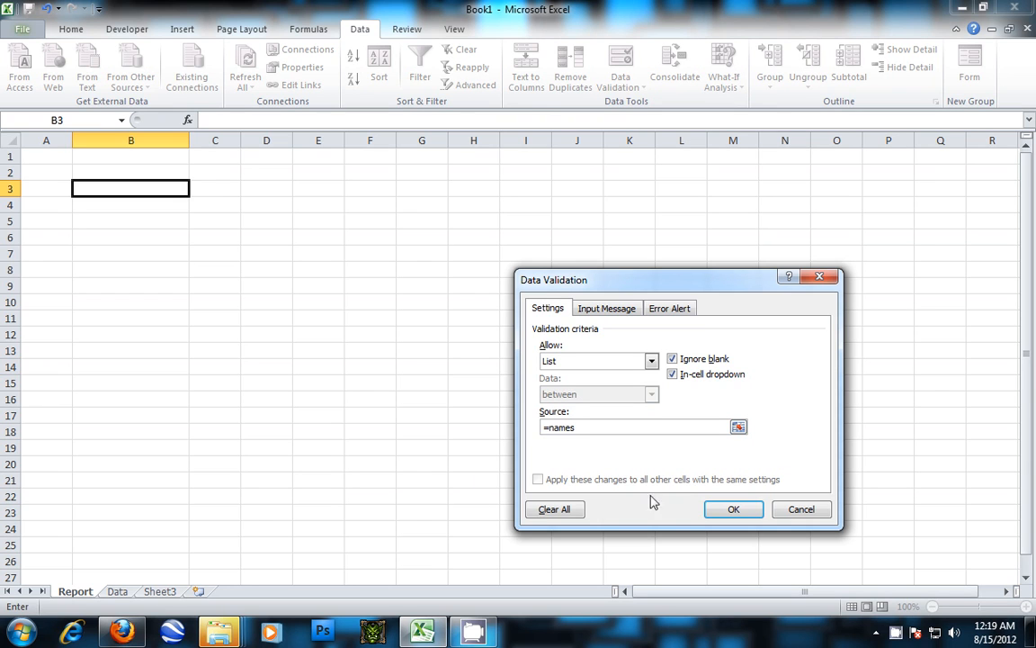
Step: Confirm the validation and choose Tim from B3's new dropdown
left_click(734, 507)
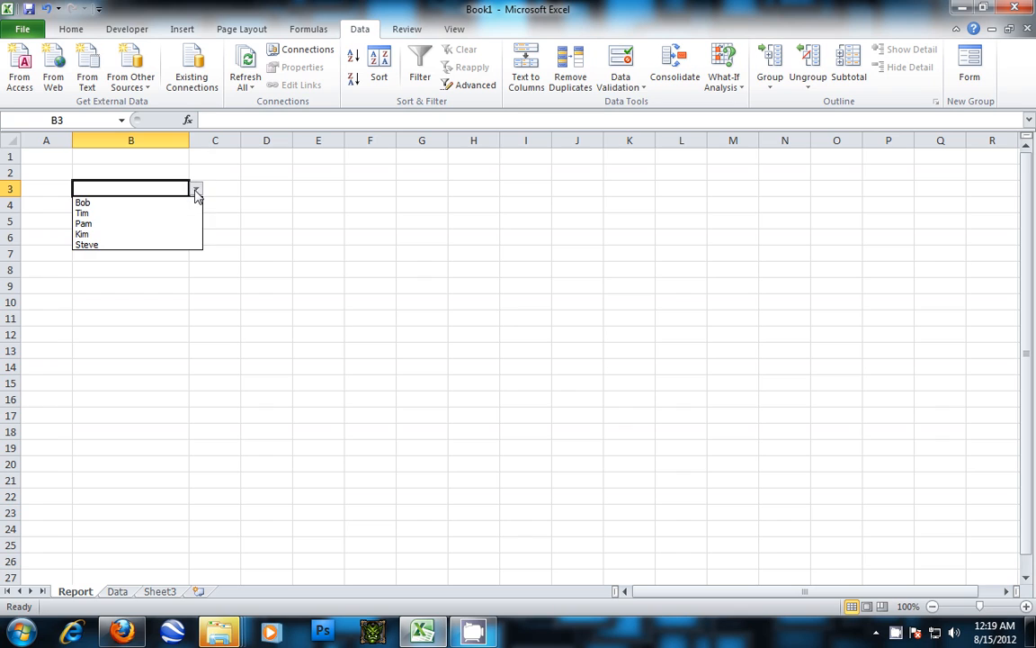
mouse_move(101, 212)
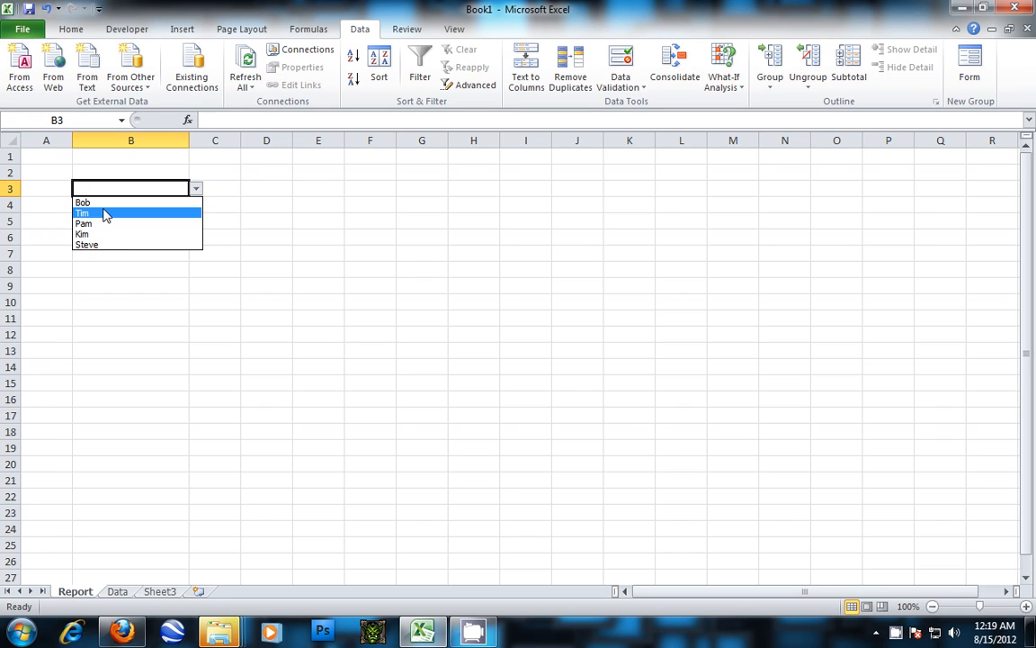
left_click(83, 212)
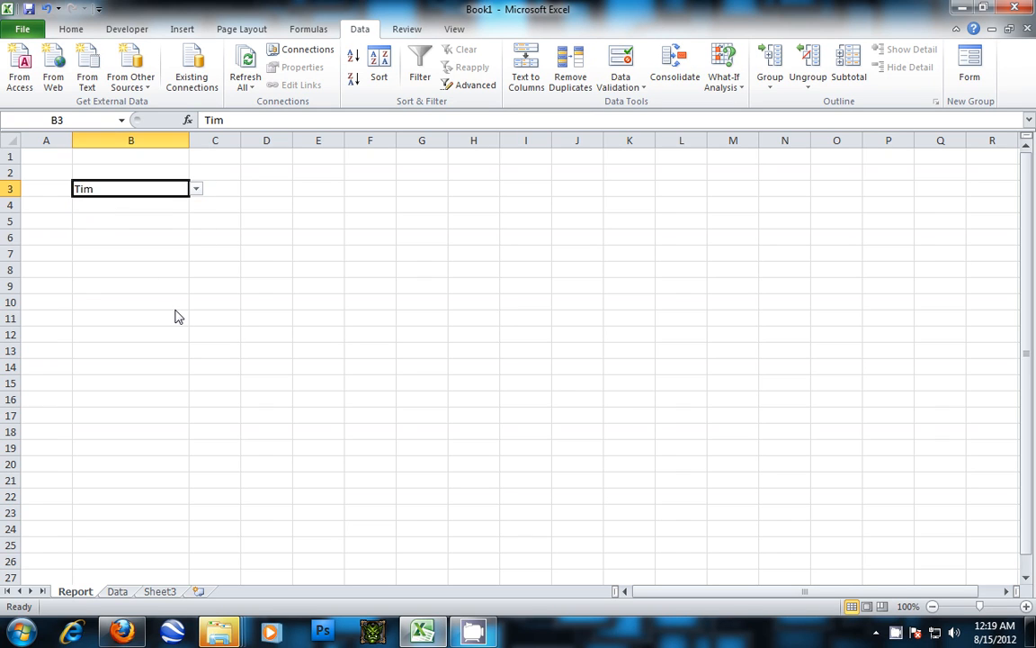
mouse_move(252, 327)
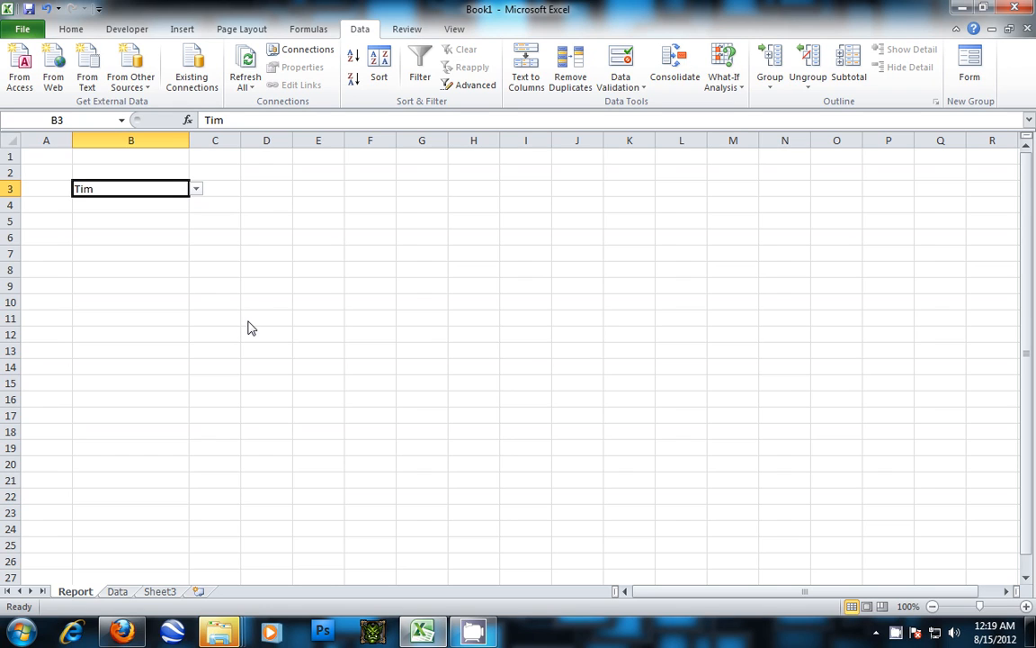